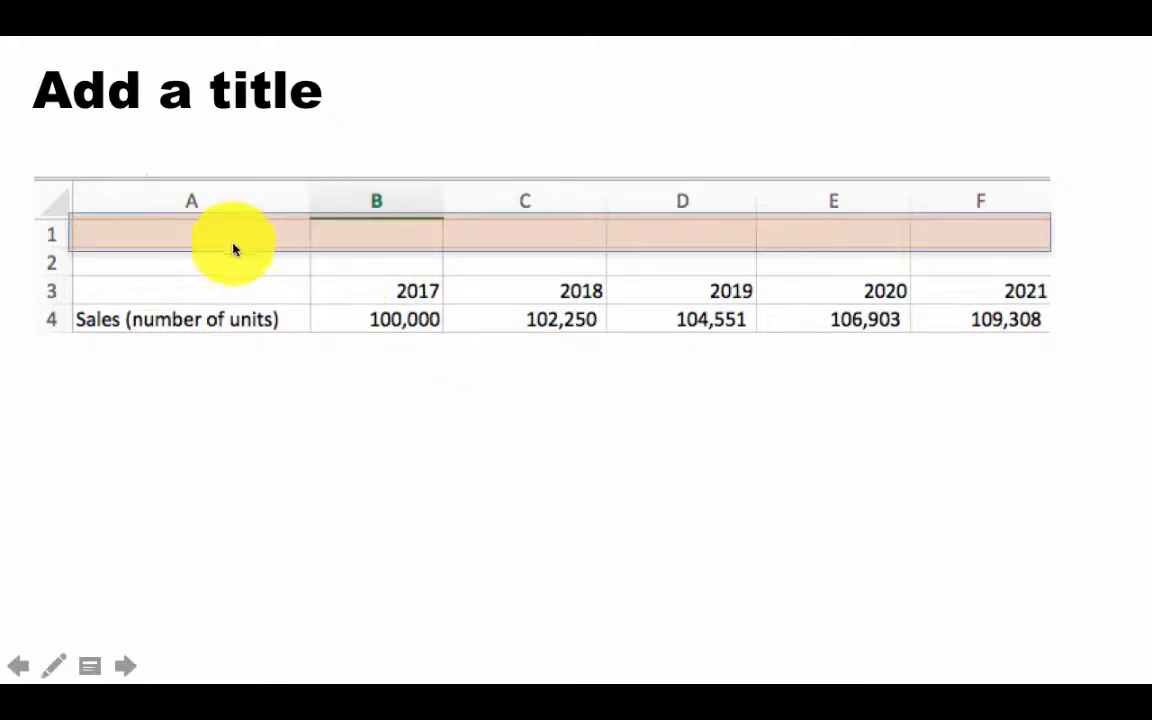
mouse_move(550, 250)
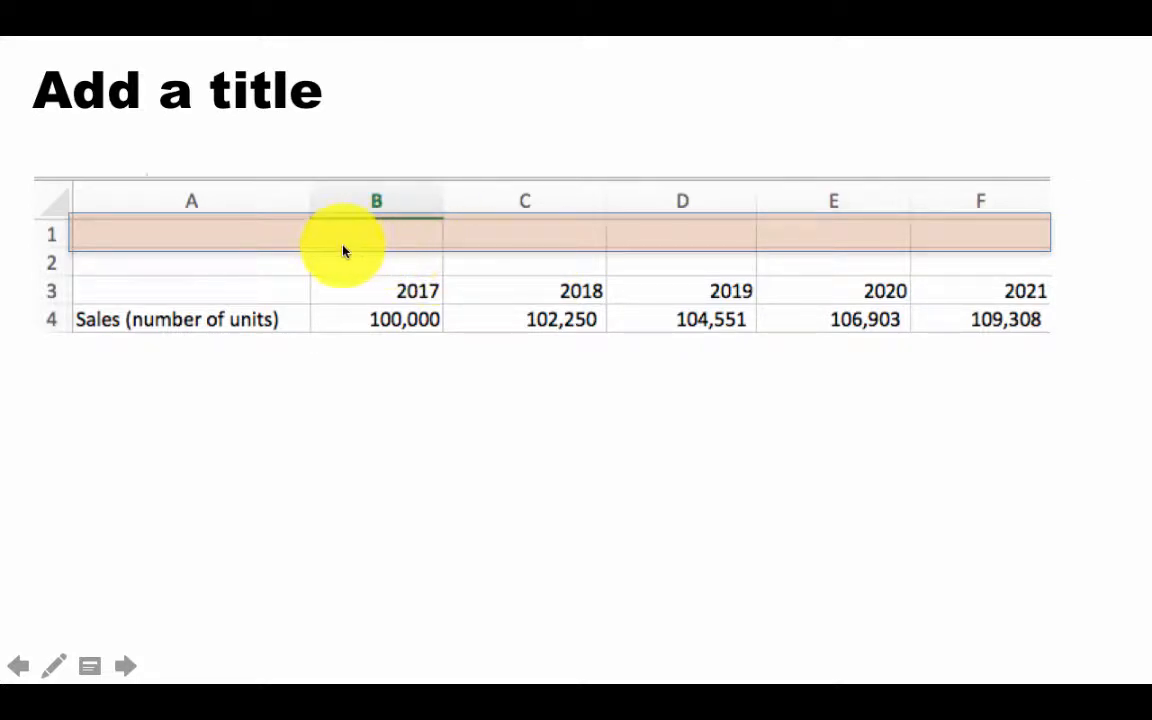
mouse_move(491, 501)
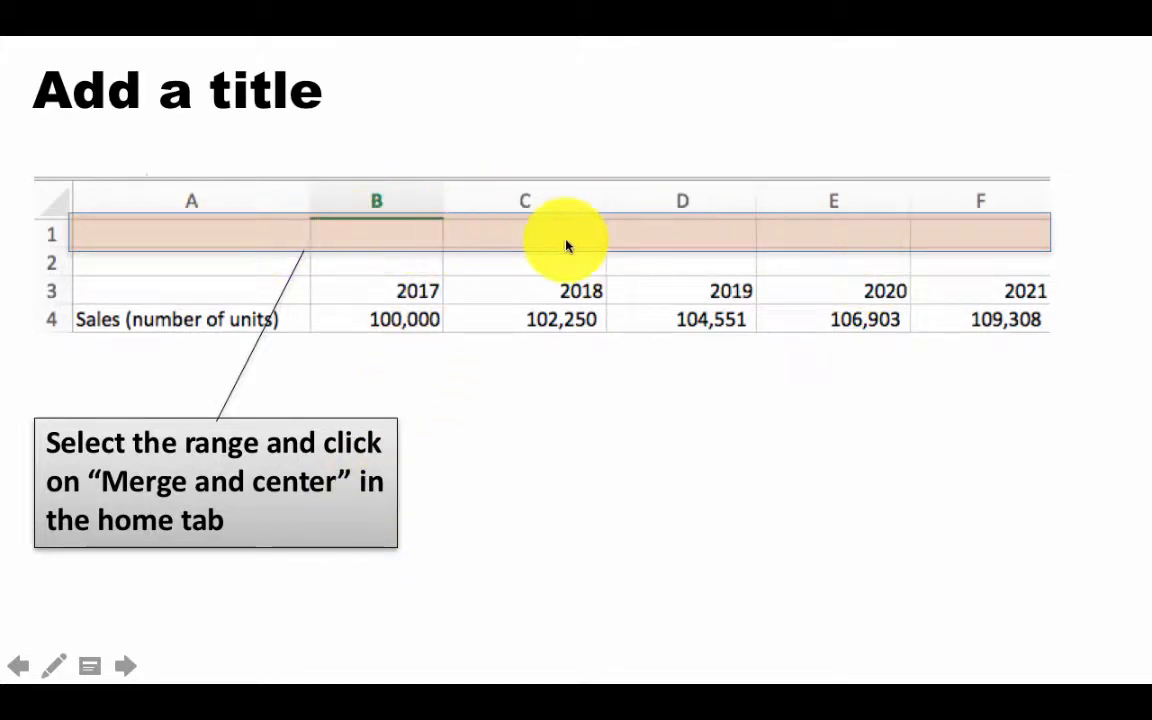
mouse_move(748, 245)
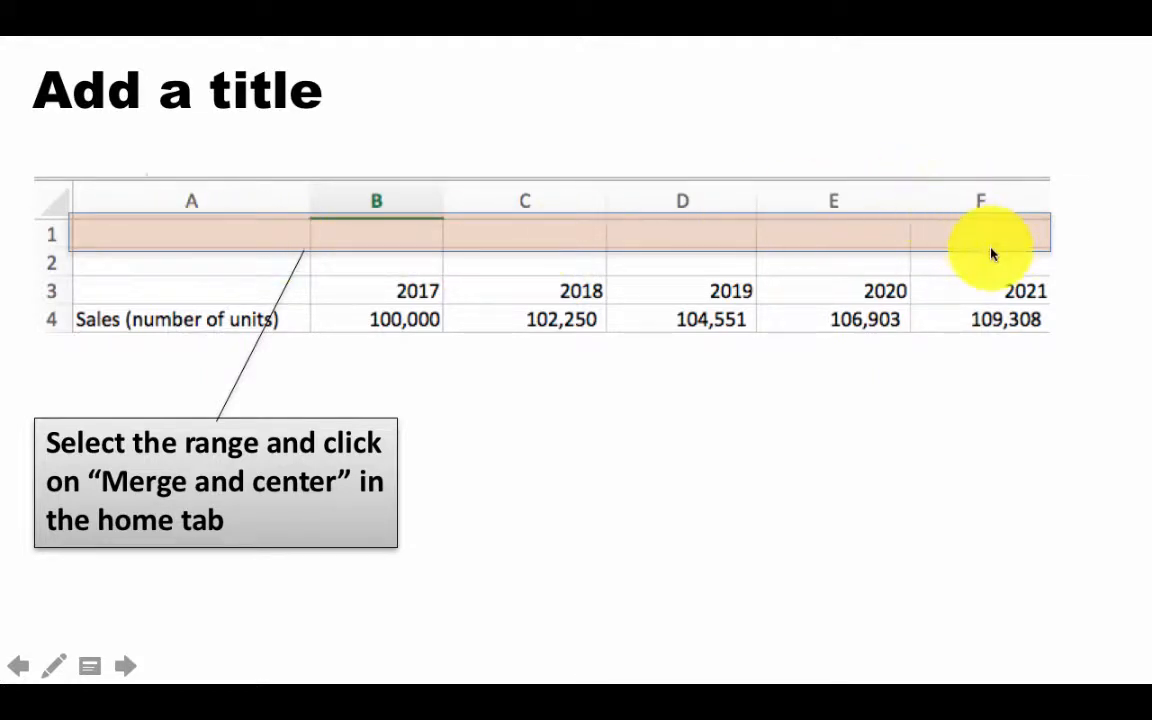
mouse_move(998, 248)
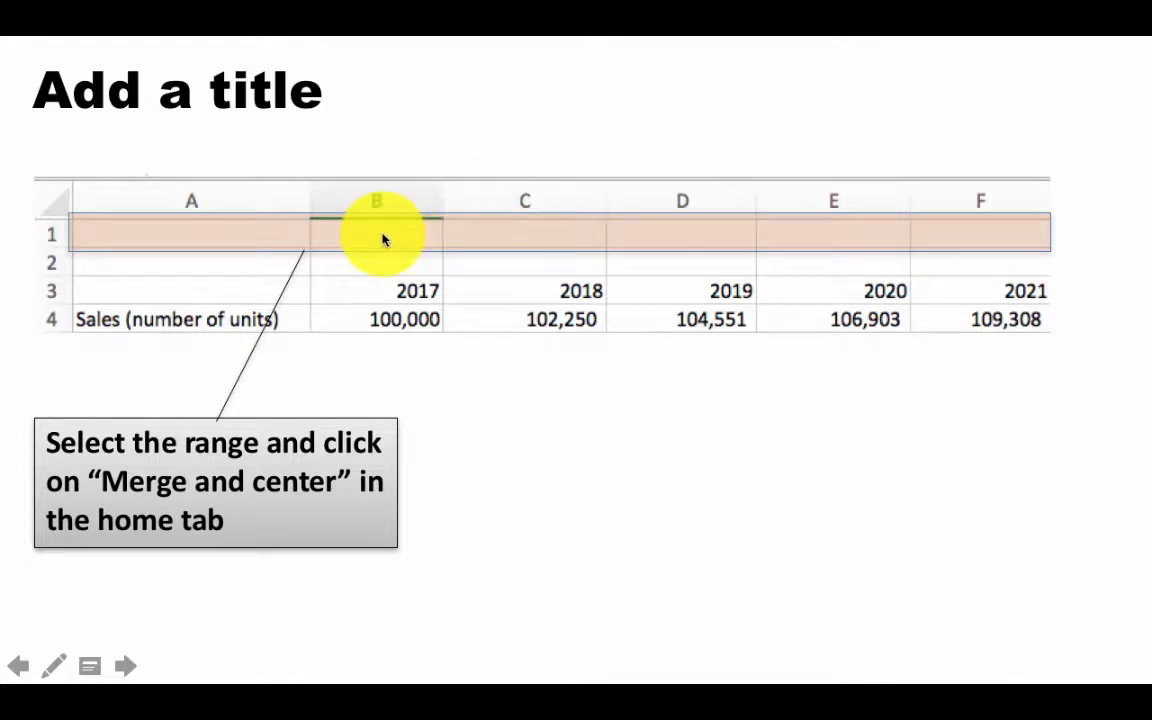
mouse_move(897, 228)
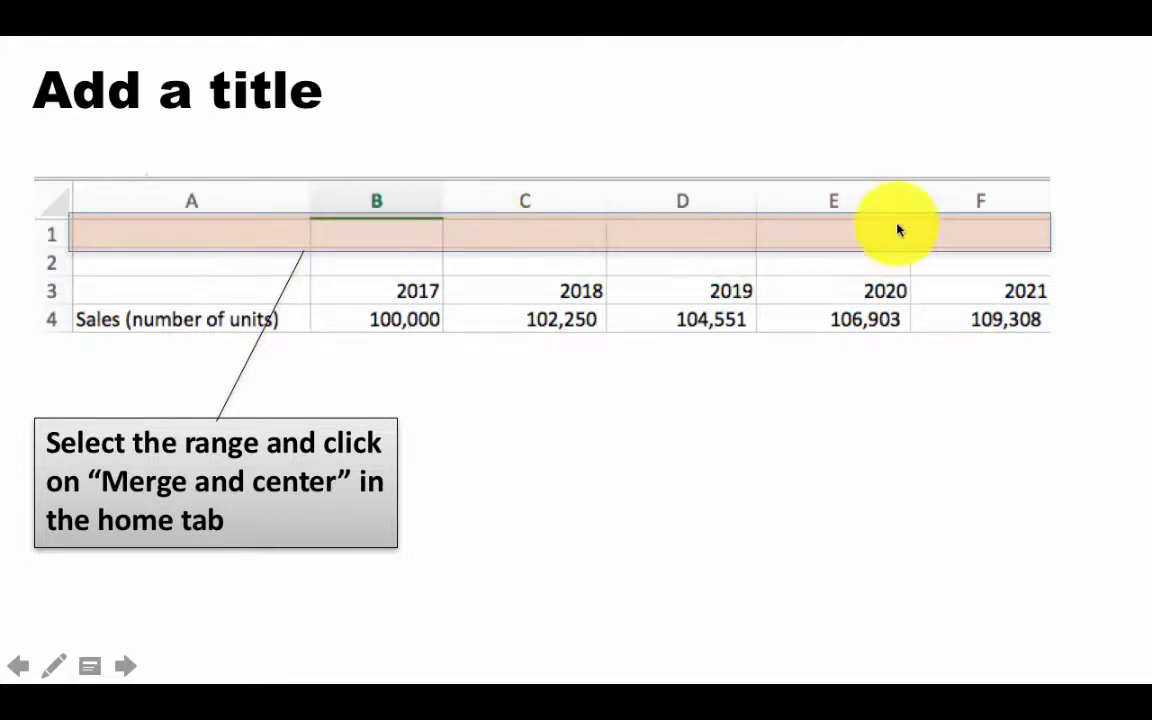
mouse_move(248, 231)
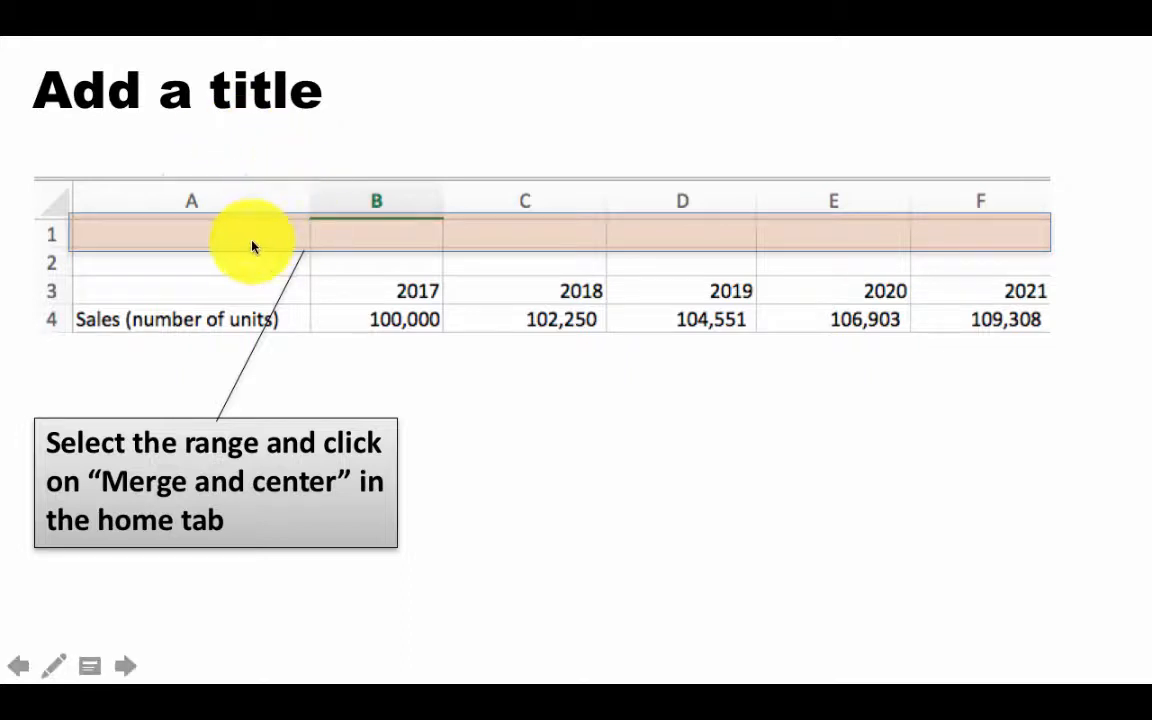
mouse_move(955, 235)
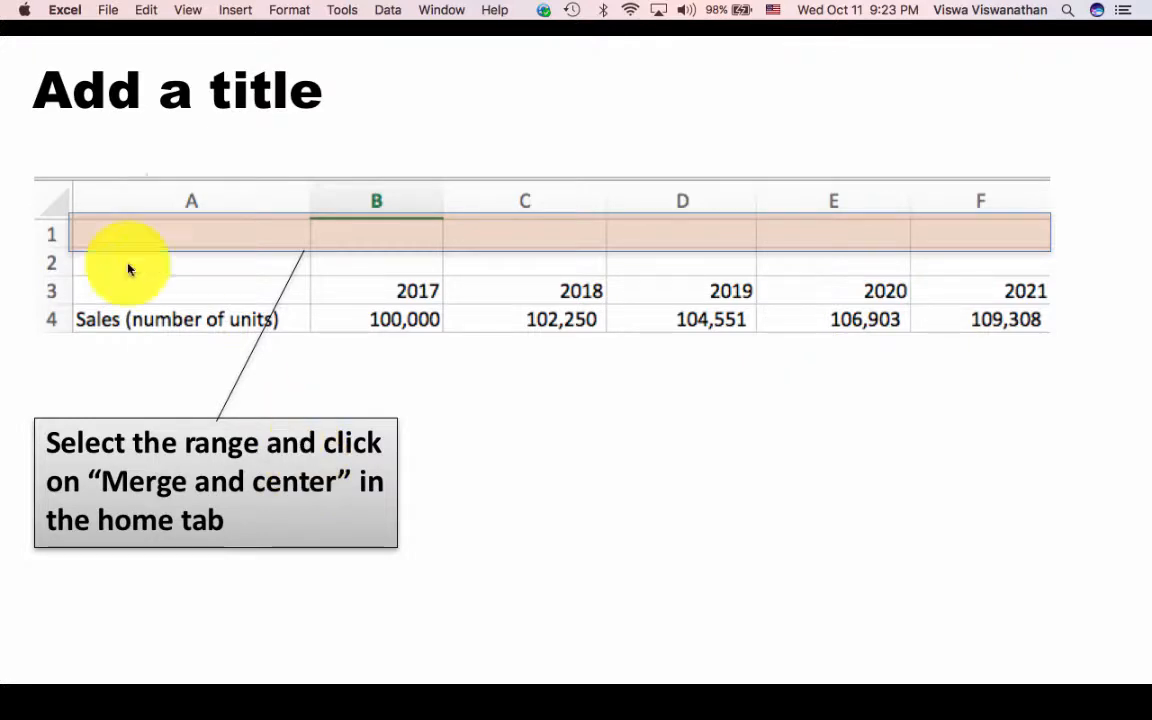
Bring up the File menu to reopen the recent UniversalBank workbook
click(108, 10)
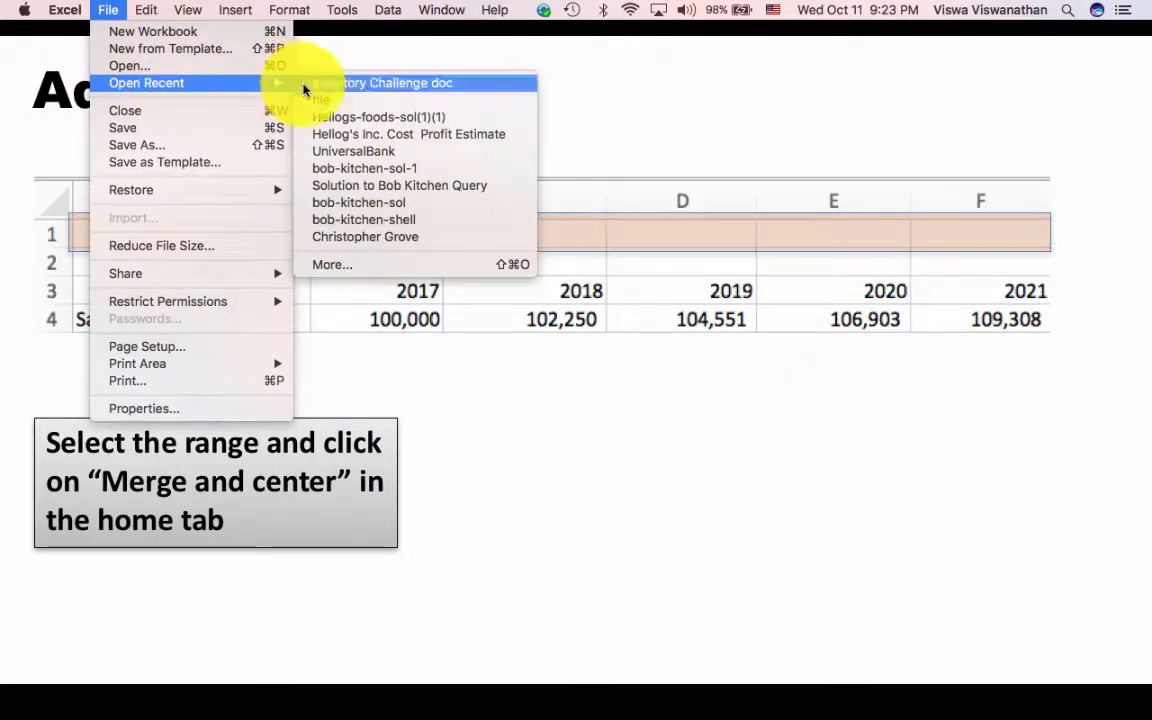
mouse_move(353, 151)
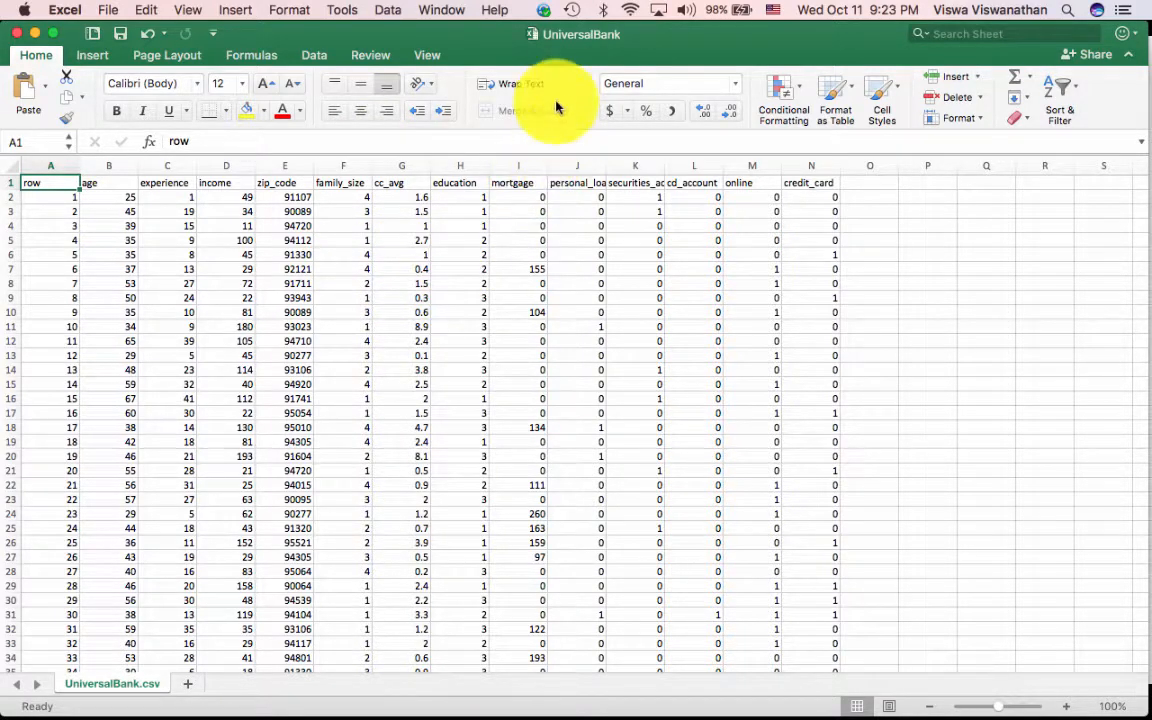
mouse_move(550, 110)
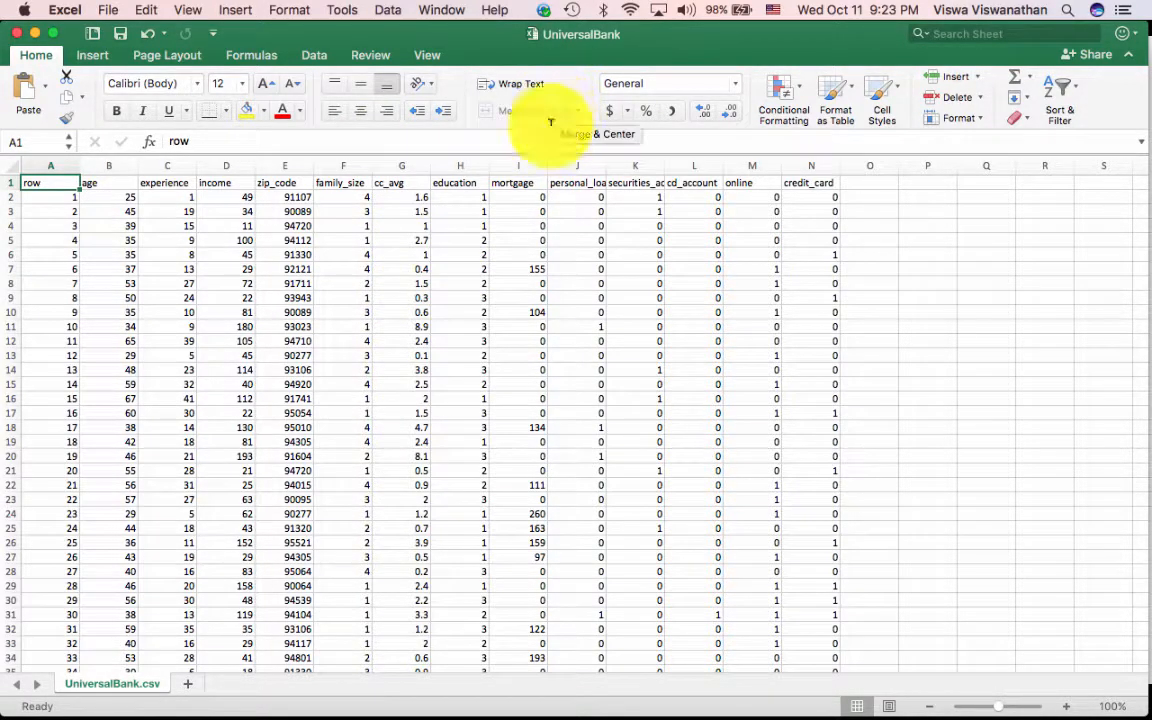
mouse_move(887, 309)
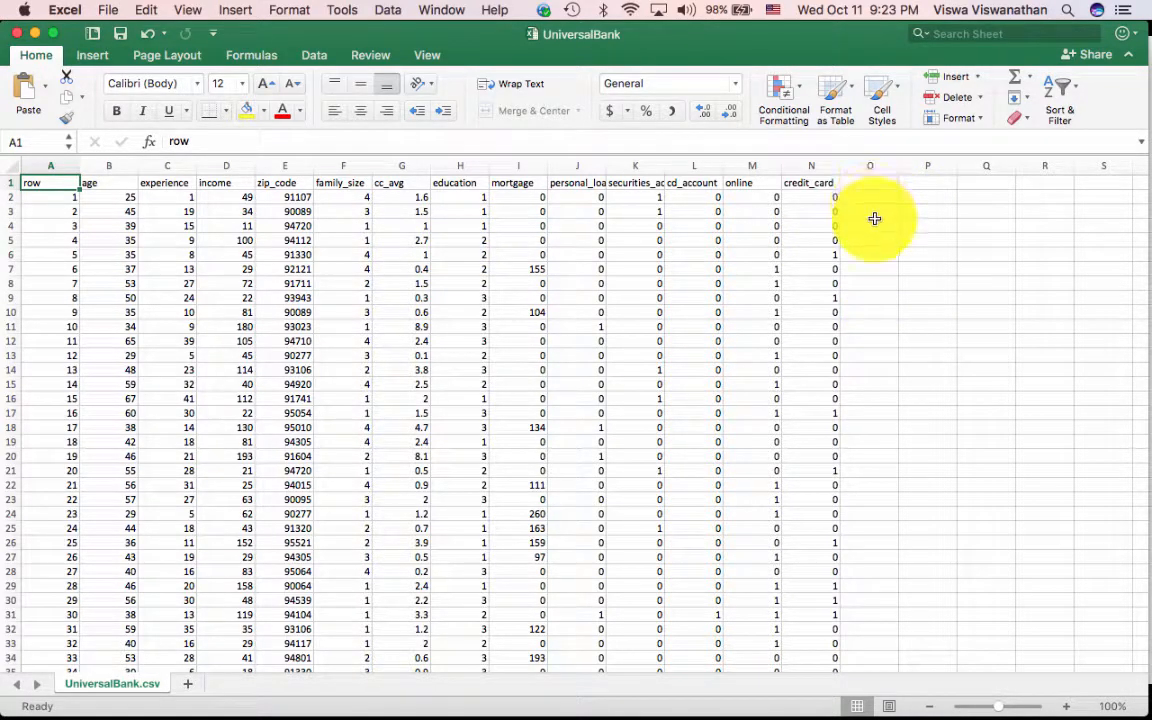
Select the empty range O3 through S3 in the UniversalBank sheet for merging
drag(869, 211, 1080, 211)
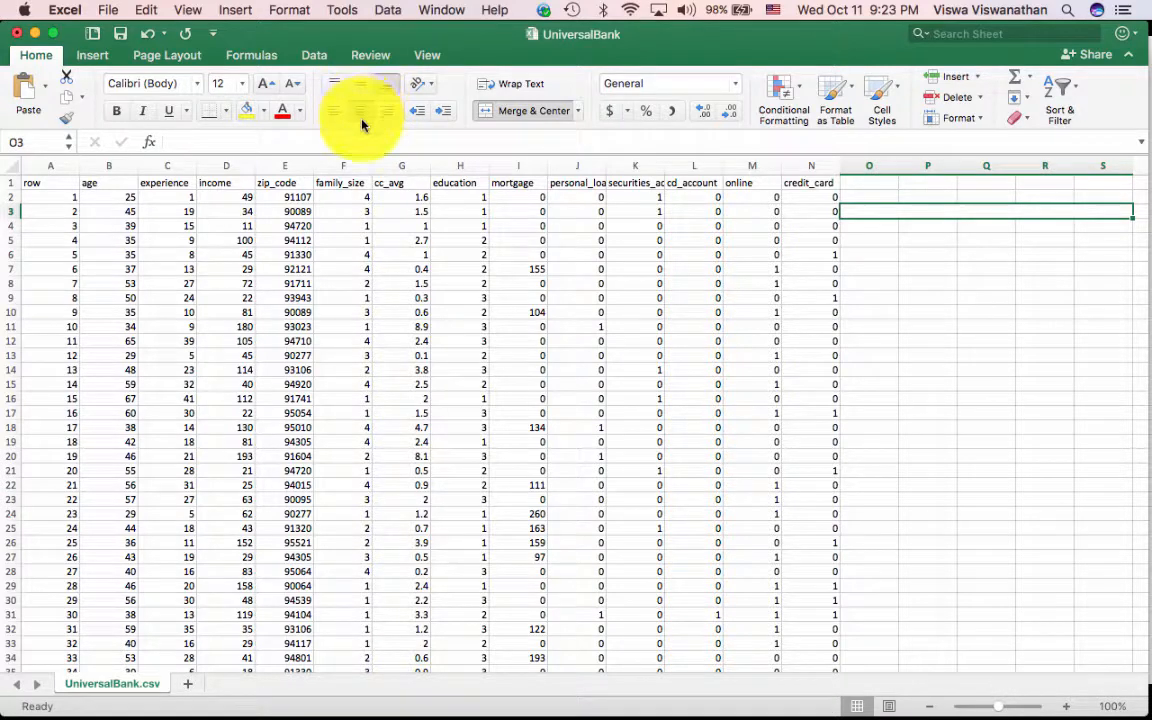
mouse_move(1025, 207)
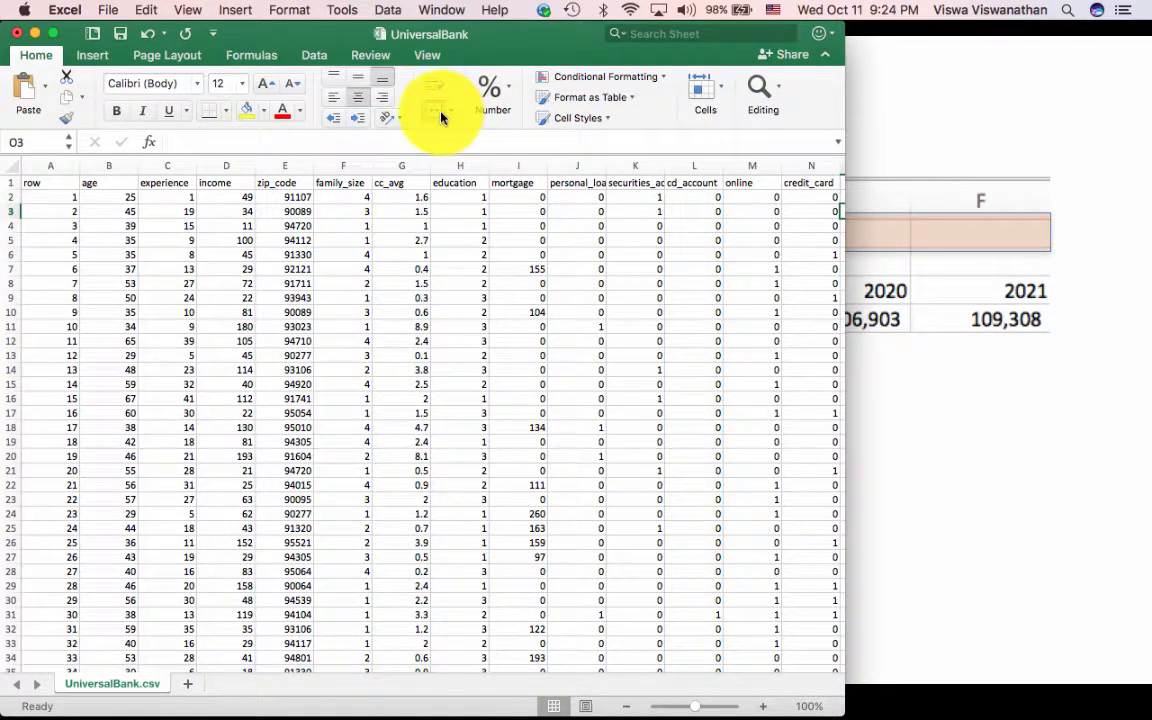
mouse_move(432, 120)
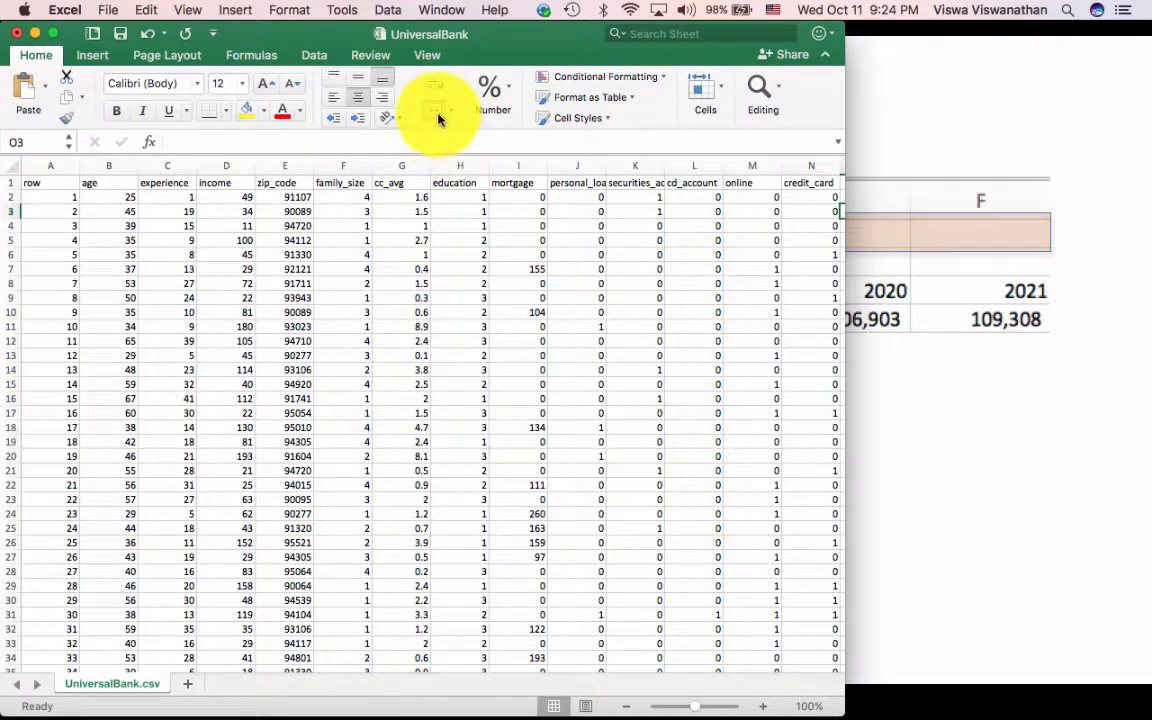
mouse_move(436, 115)
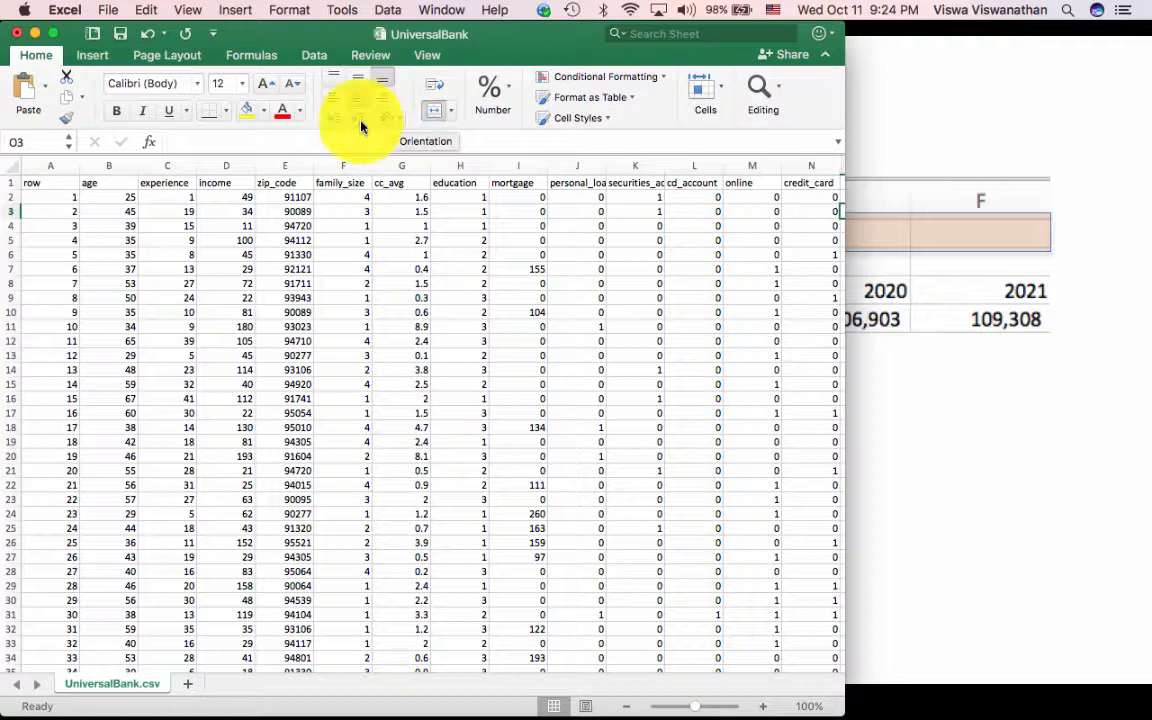
mouse_move(356, 124)
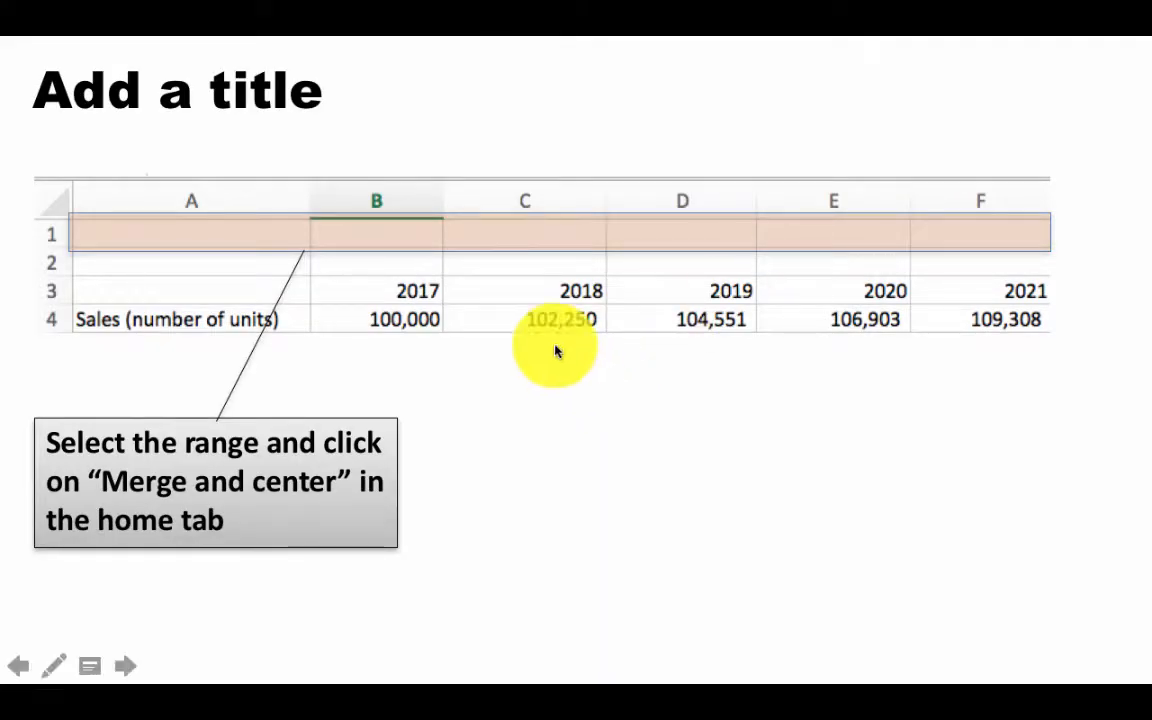
mouse_move(535, 277)
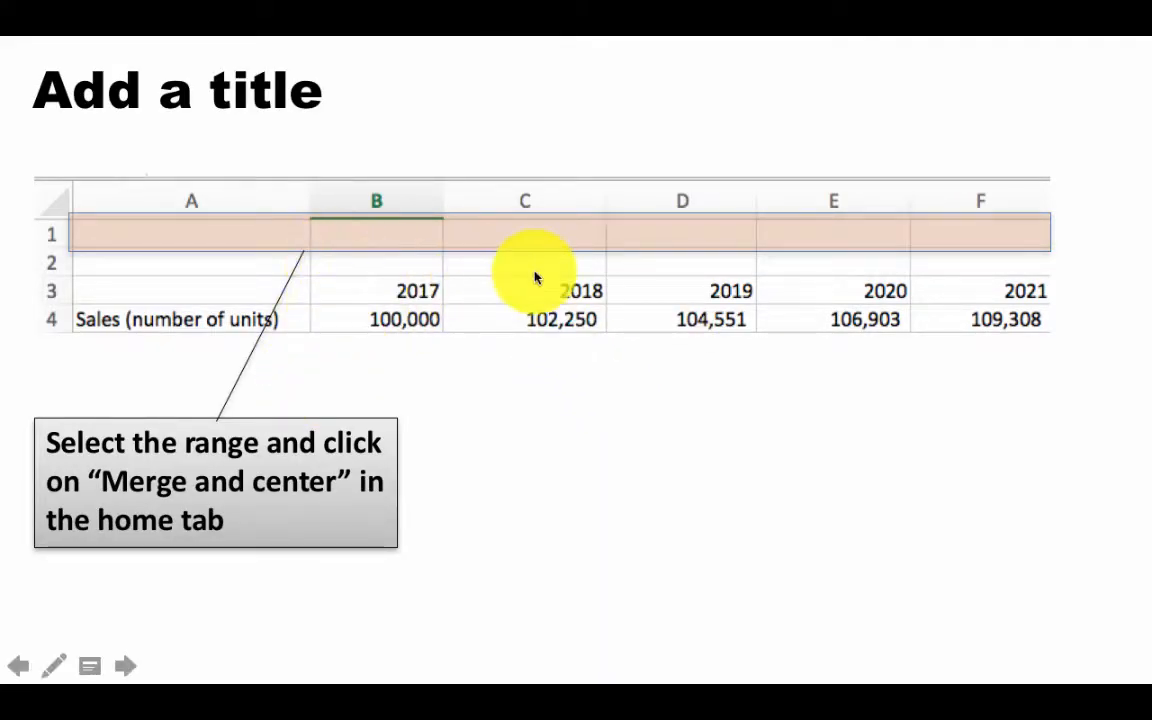
mouse_move(358, 562)
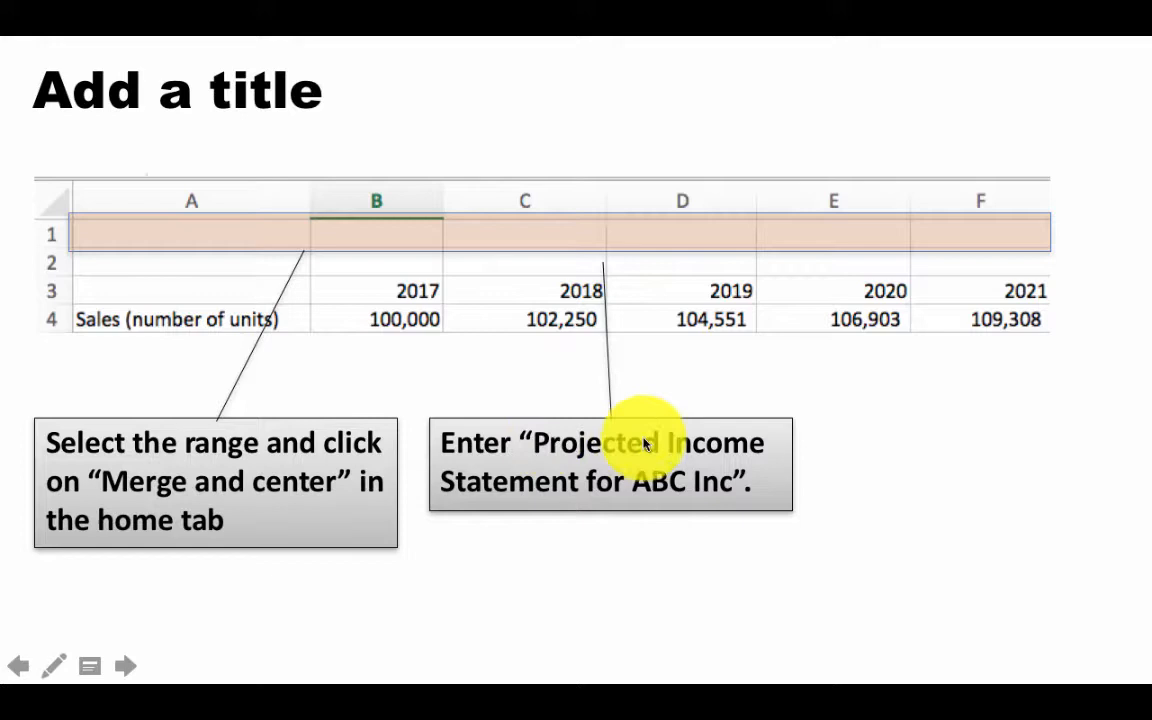
mouse_move(730, 495)
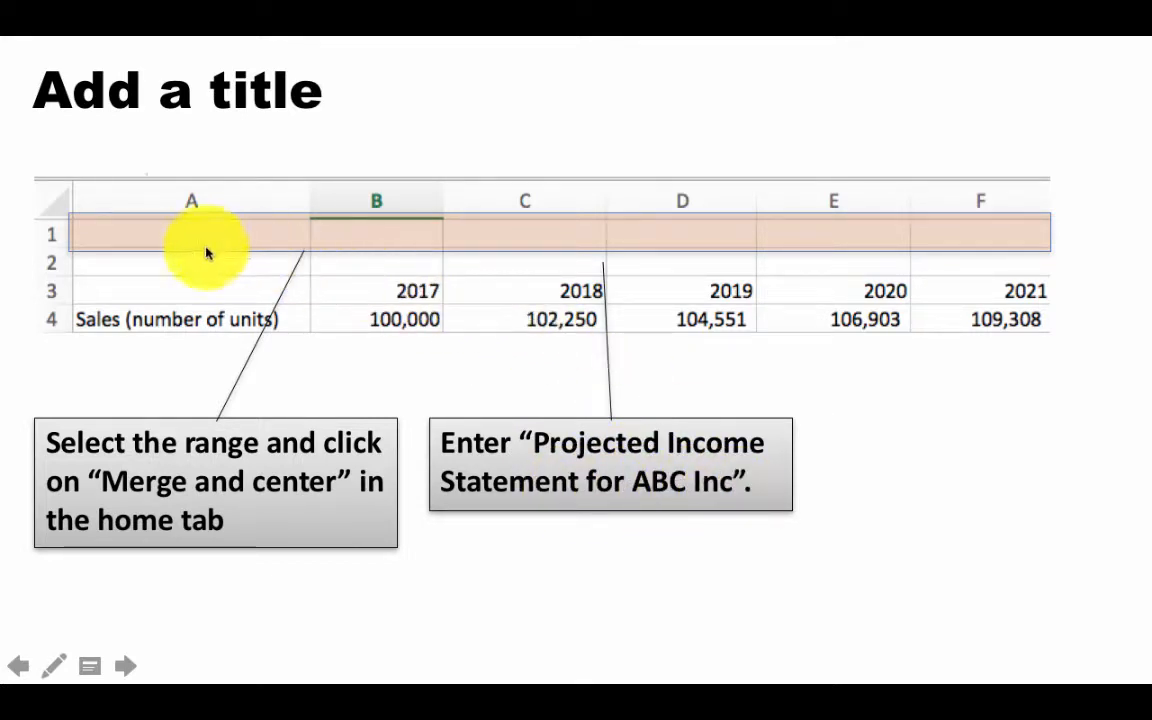
mouse_move(897, 230)
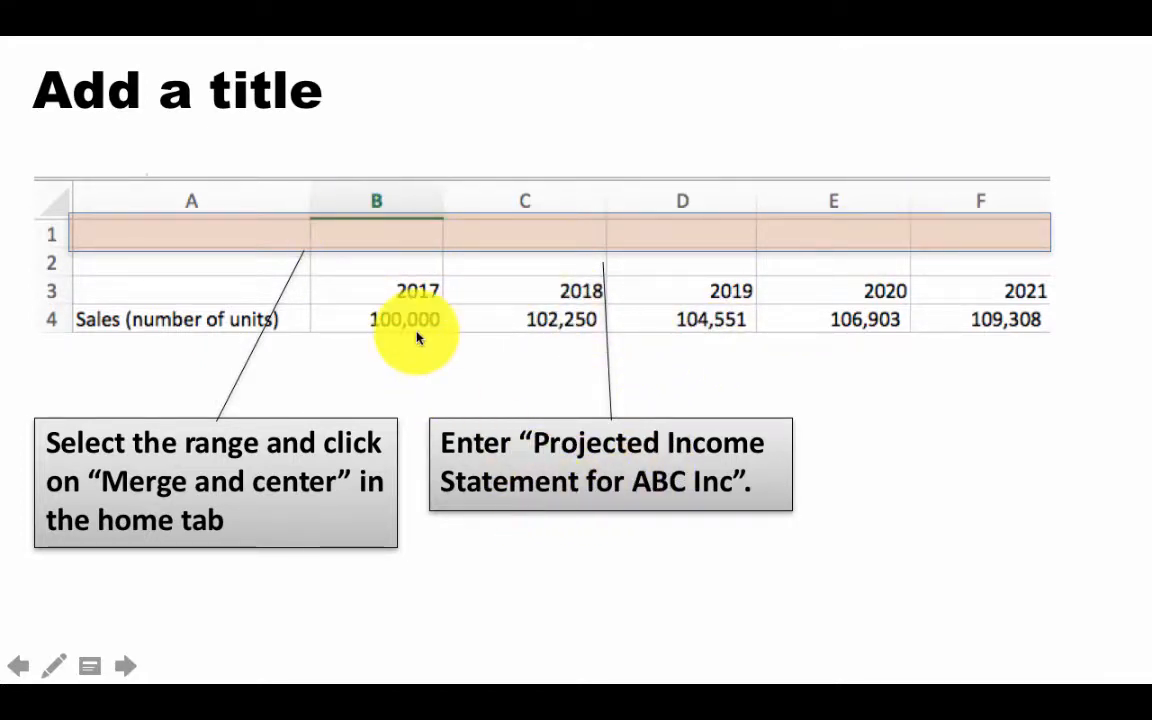
mouse_move(728, 198)
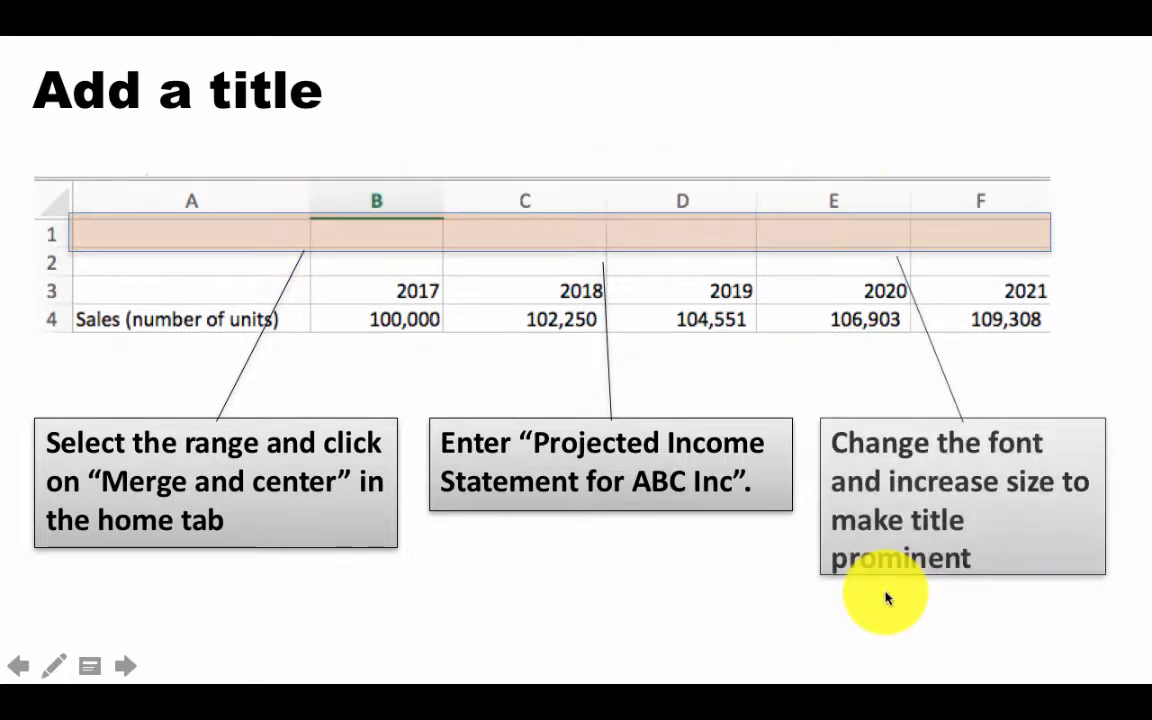
mouse_move(805, 368)
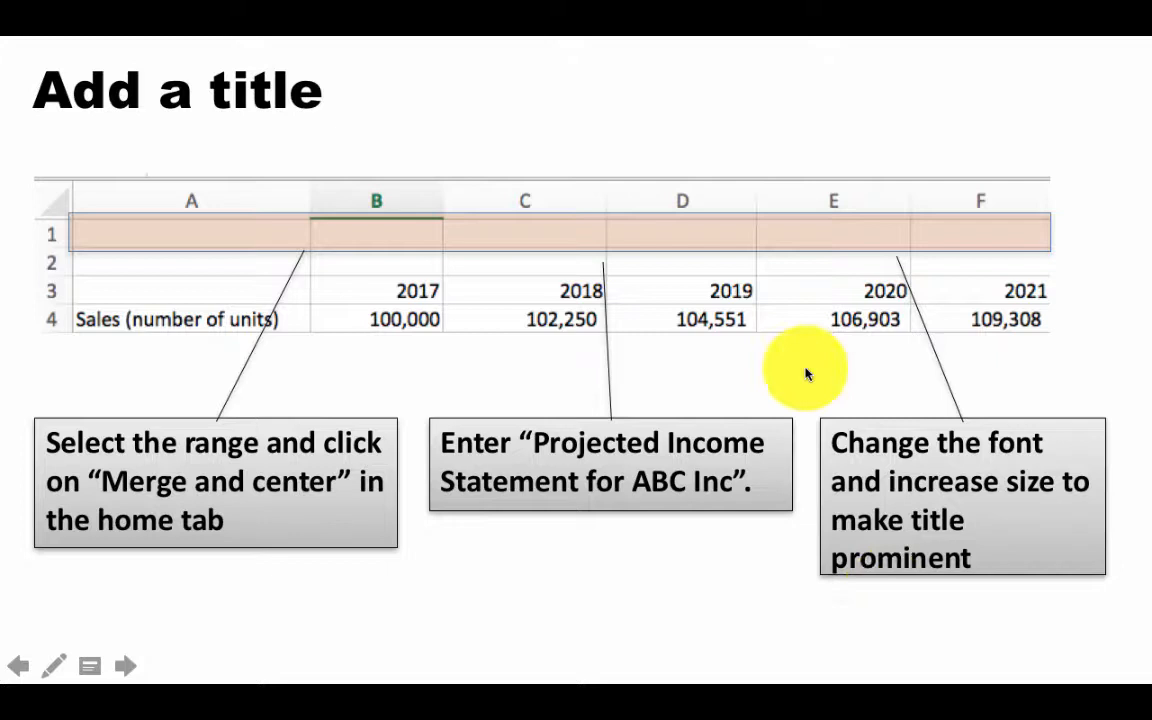
mouse_move(682, 242)
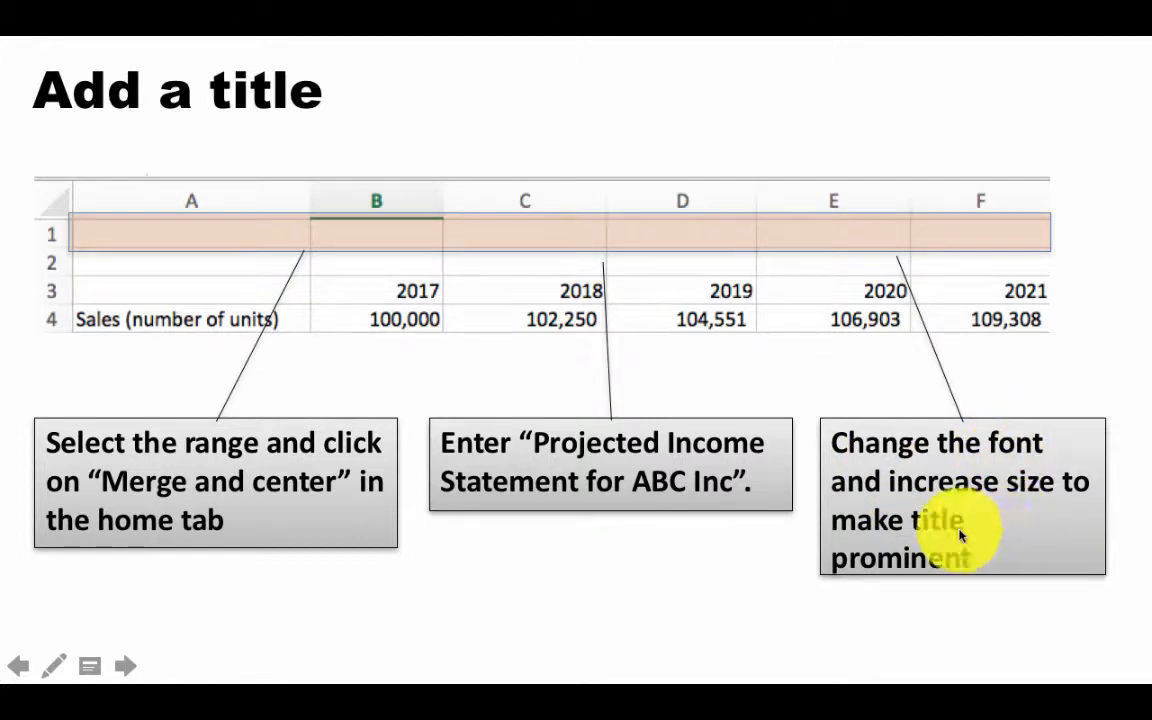
mouse_move(810, 600)
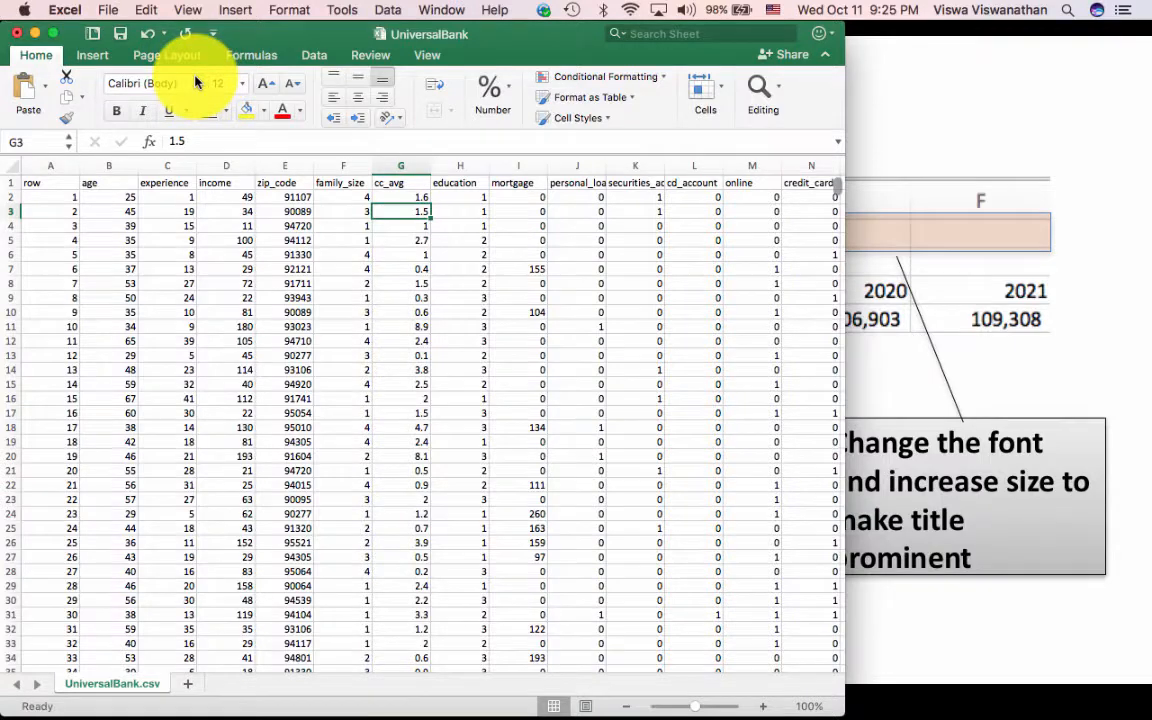
Bring the Excel workbook window to the front over Keynote
click(145, 83)
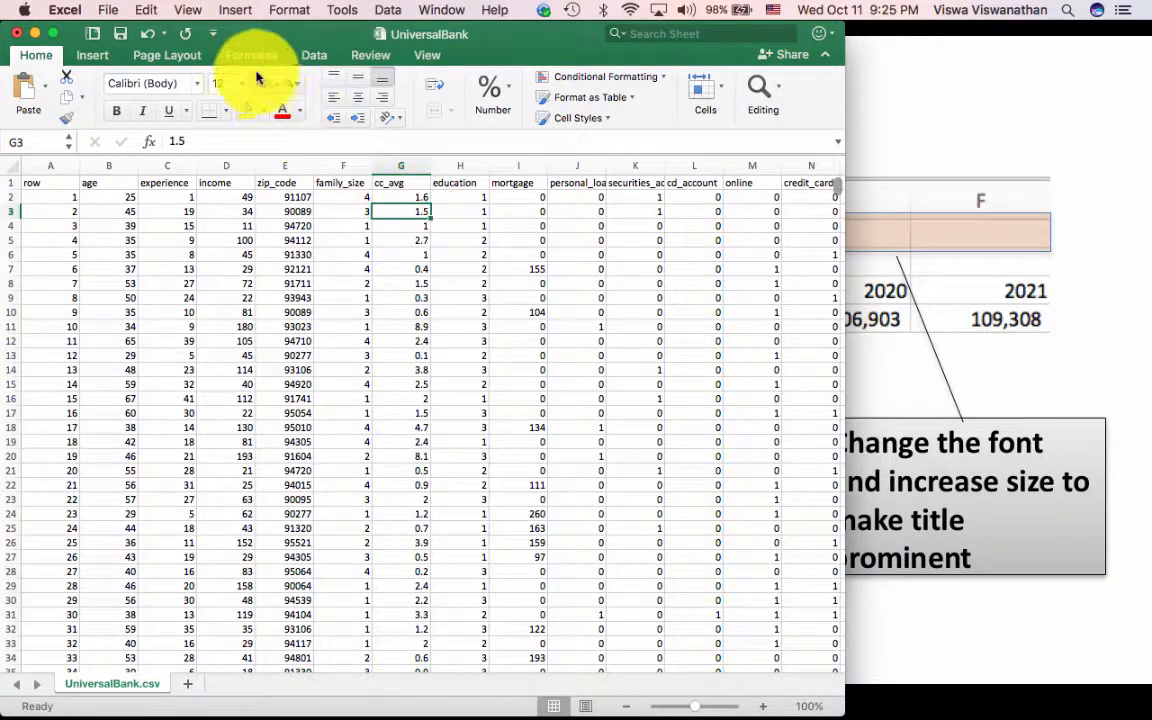
click(241, 83)
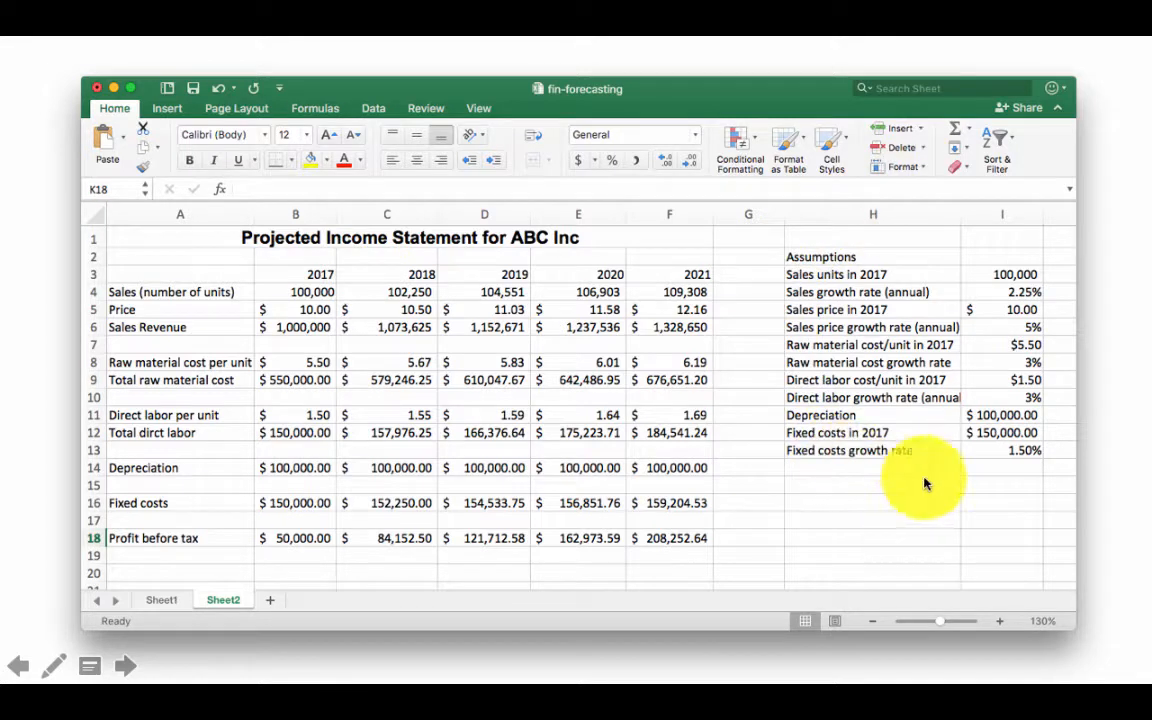
mouse_move(650, 340)
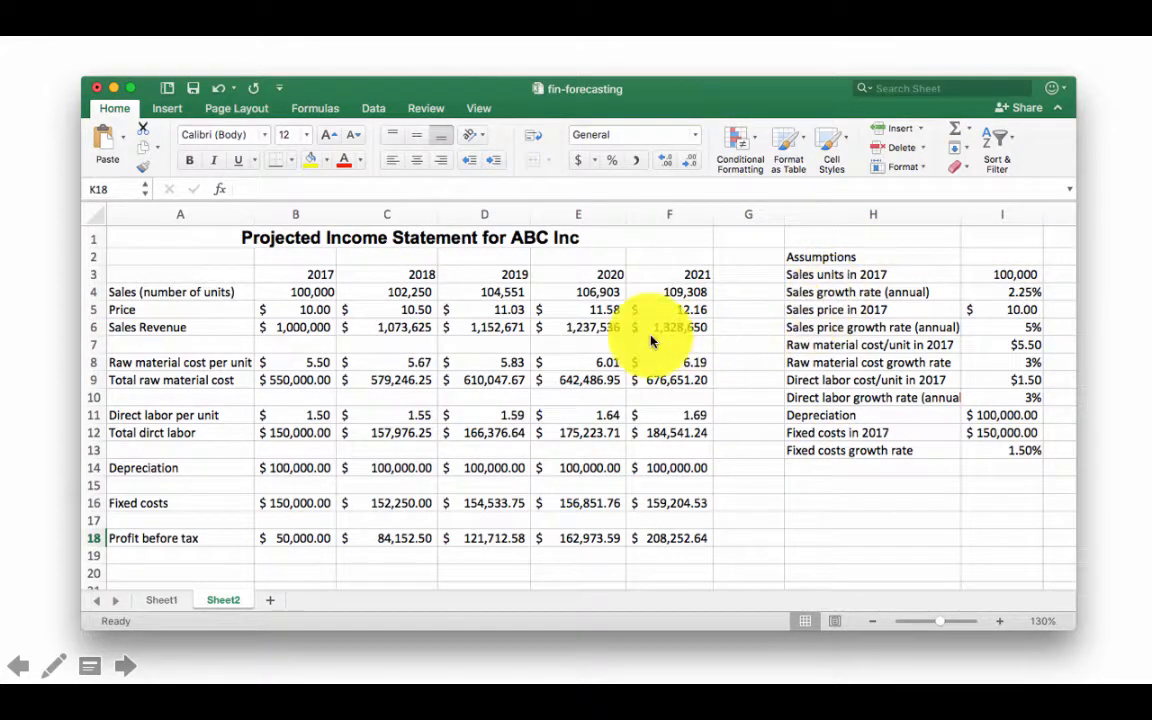
mouse_move(420, 570)
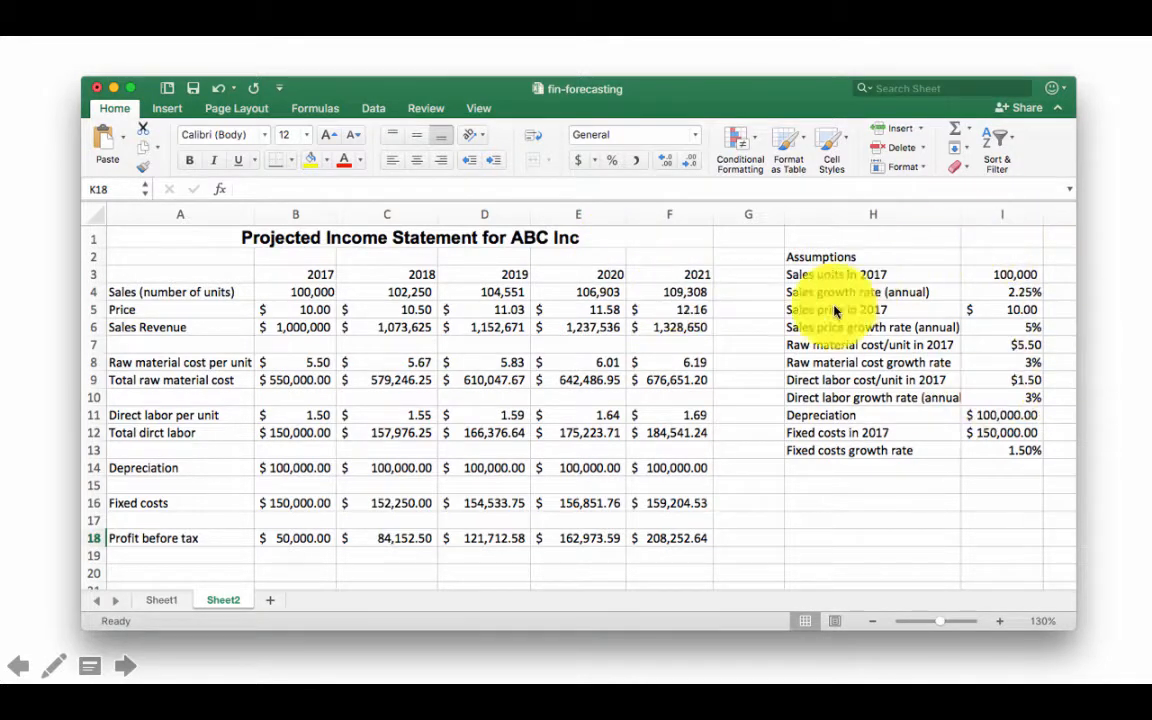
Select a cell in the Assumptions area of the fin-forecasting Sheet2
click(1001, 292)
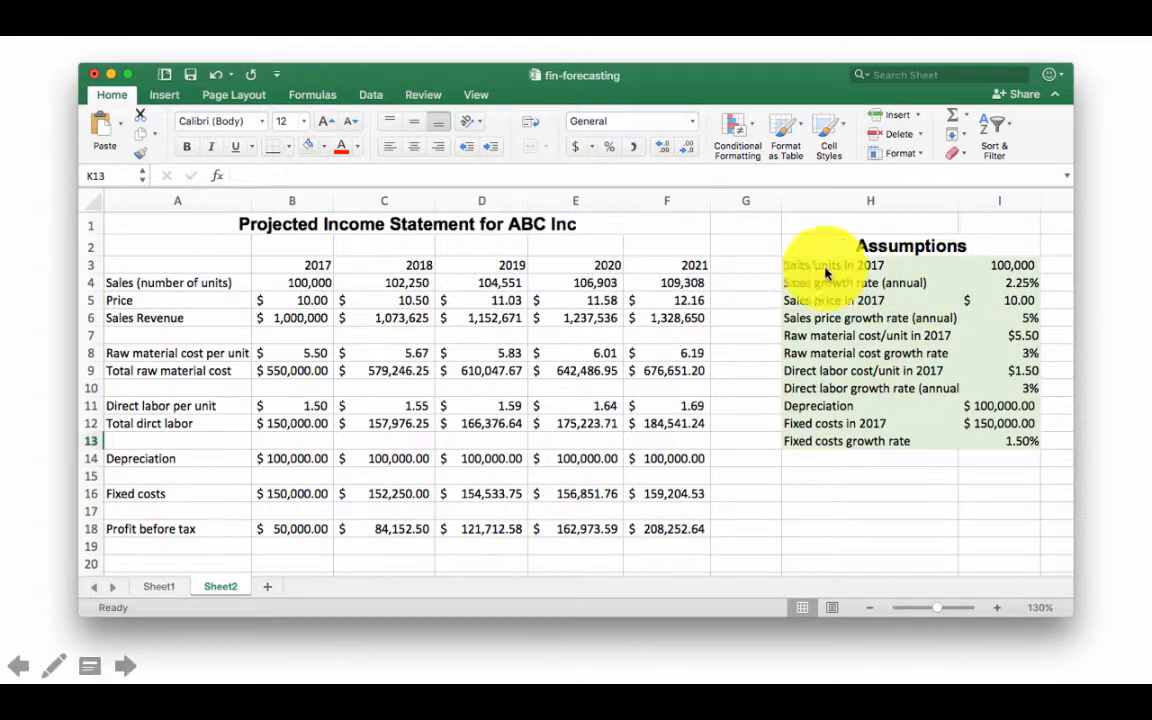
mouse_move(820, 422)
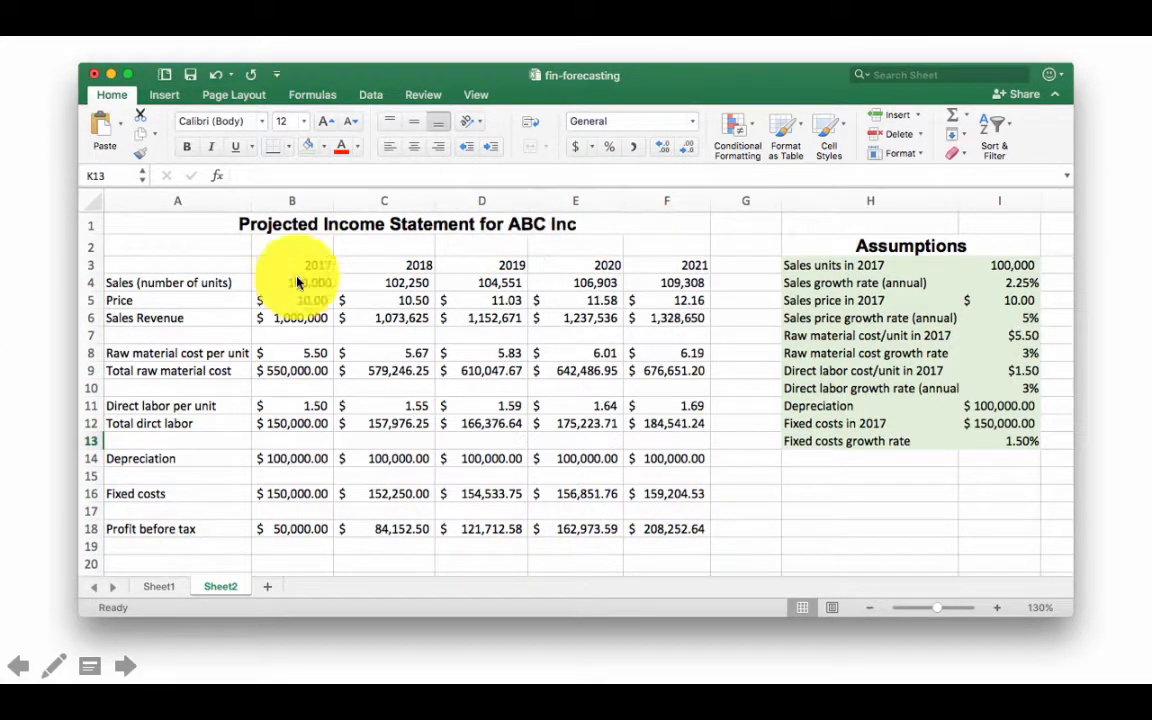
mouse_move(491, 493)
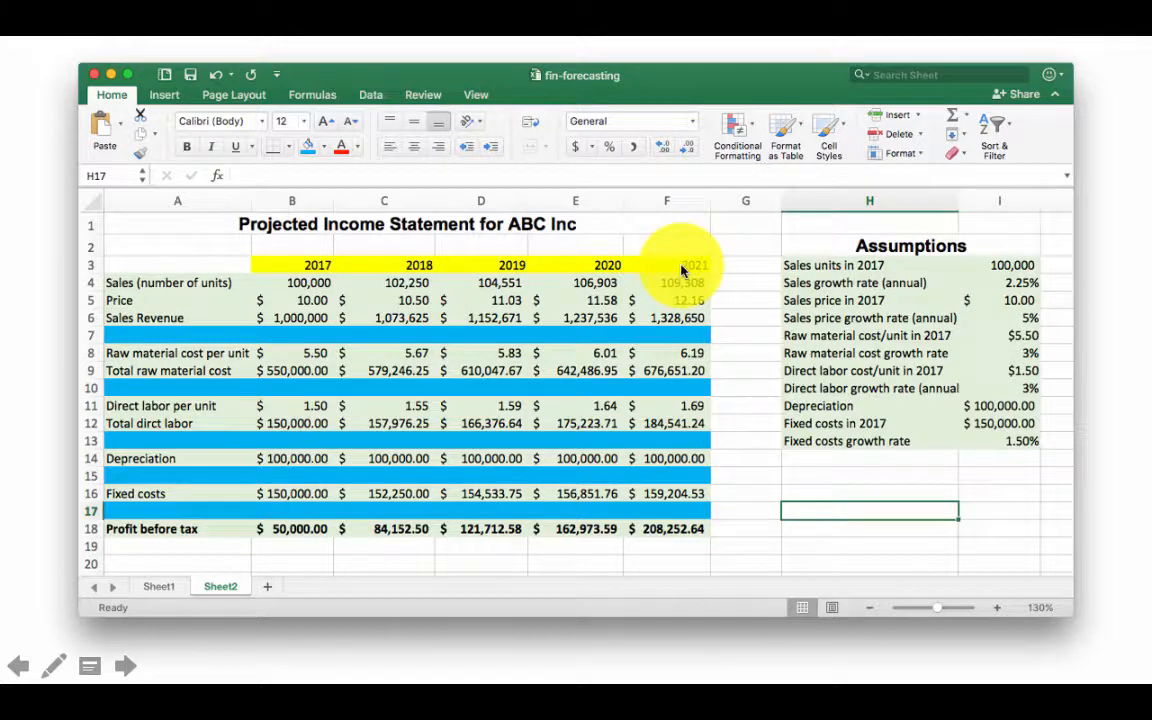
mouse_move(666, 282)
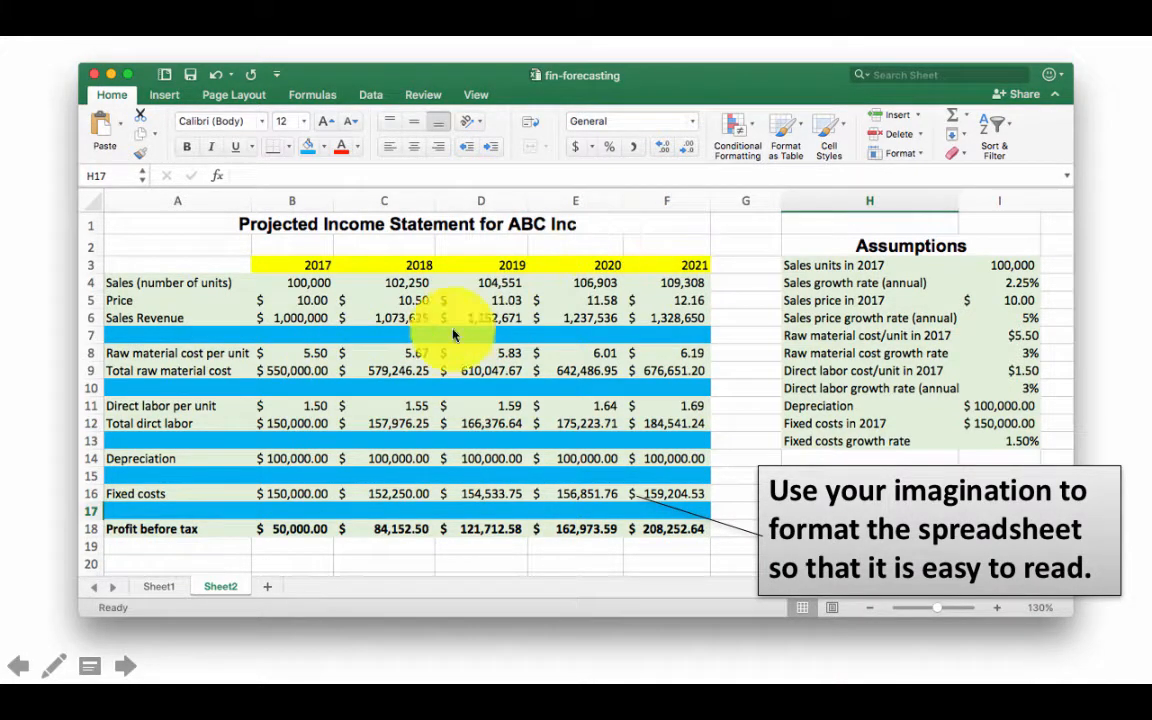
mouse_move(463, 433)
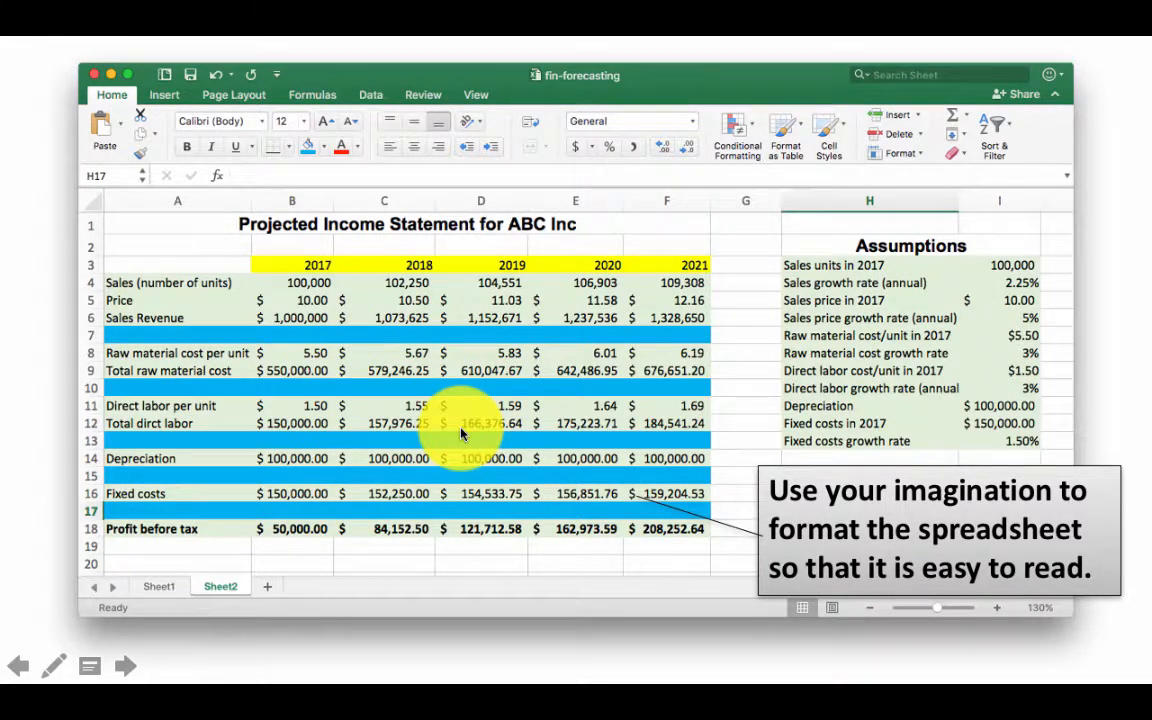